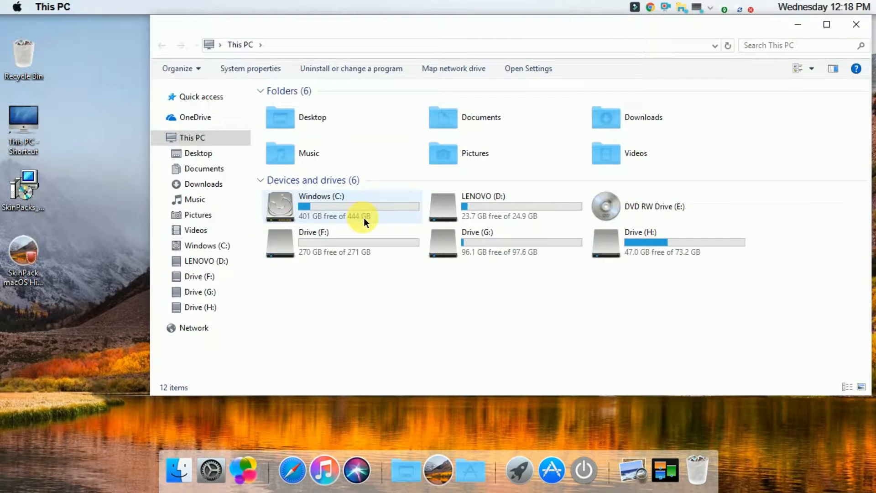
# Browse the C: drive, then show the home folders in a Finder-style window from the dock.
pyautogui.doubleClick(340, 206)
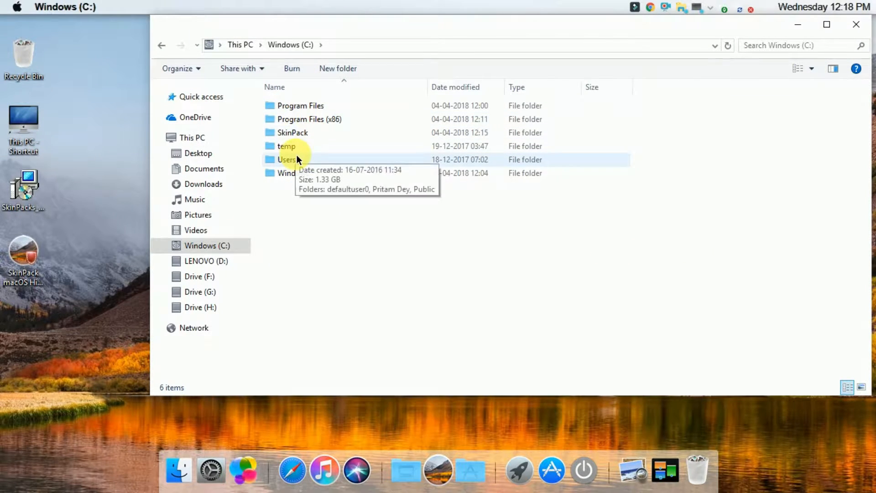
pyautogui.moveTo(321, 458)
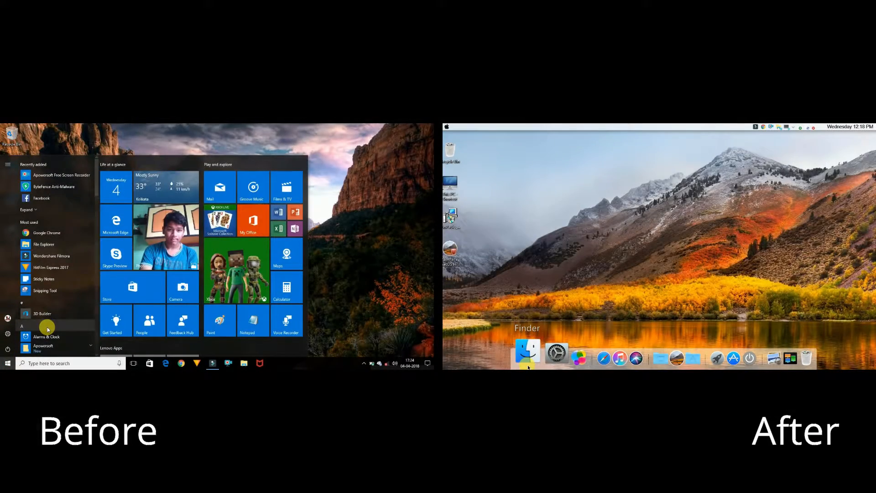
pyautogui.click(526, 354)
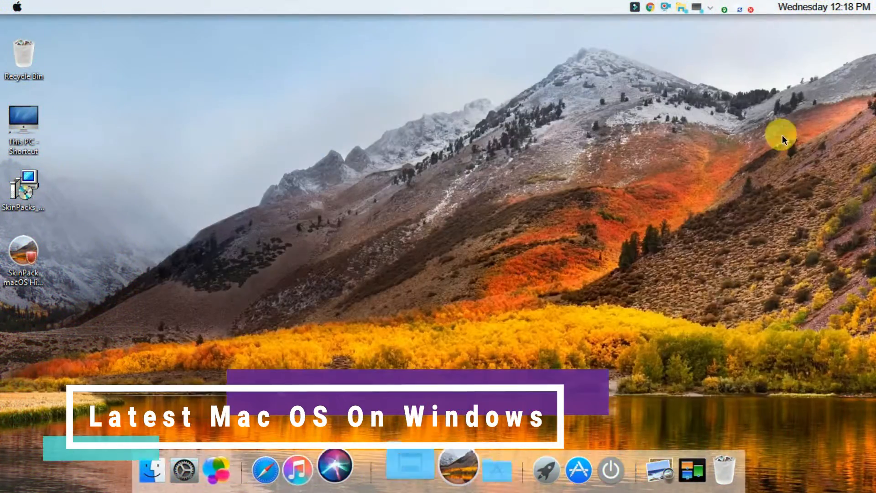
pyautogui.click(151, 467)
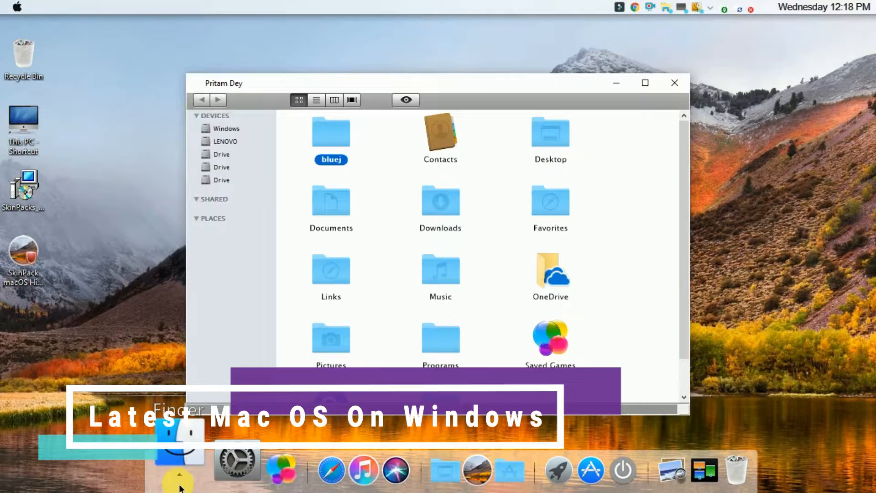
pyautogui.click(674, 83)
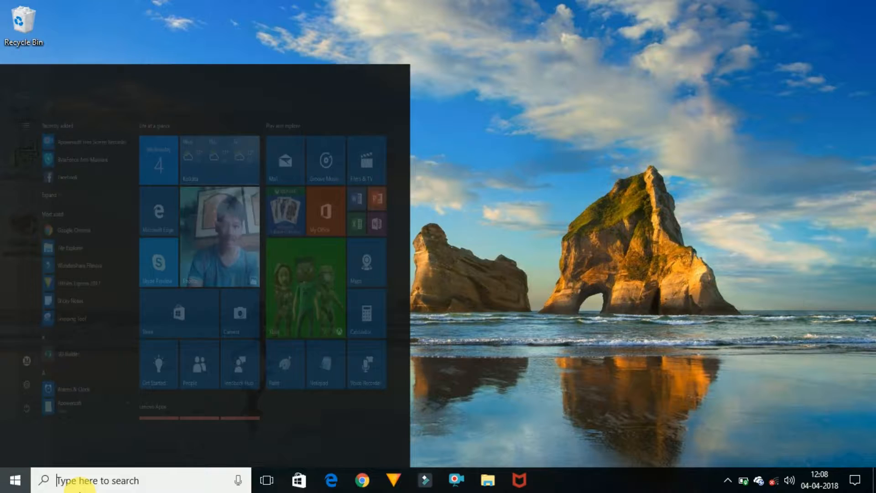
# Create a manual restore point named 'win10' via the system restore settings.
pyautogui.write('s')
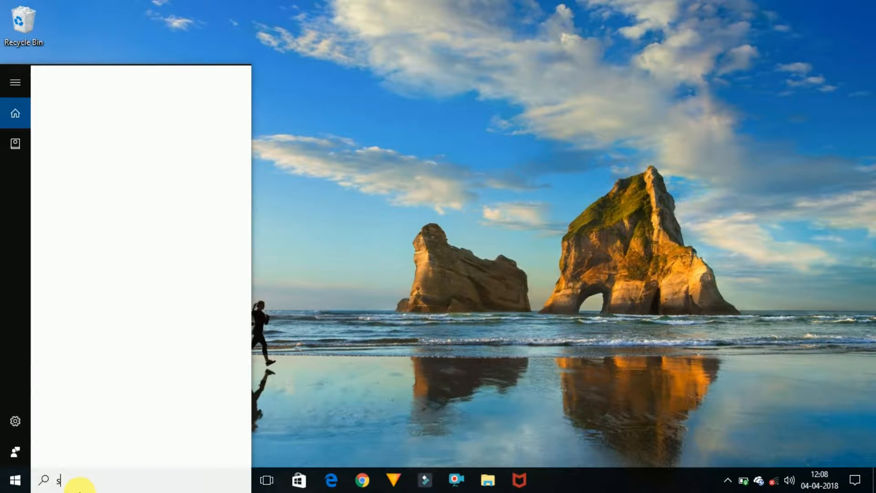
pyautogui.write('ystem')
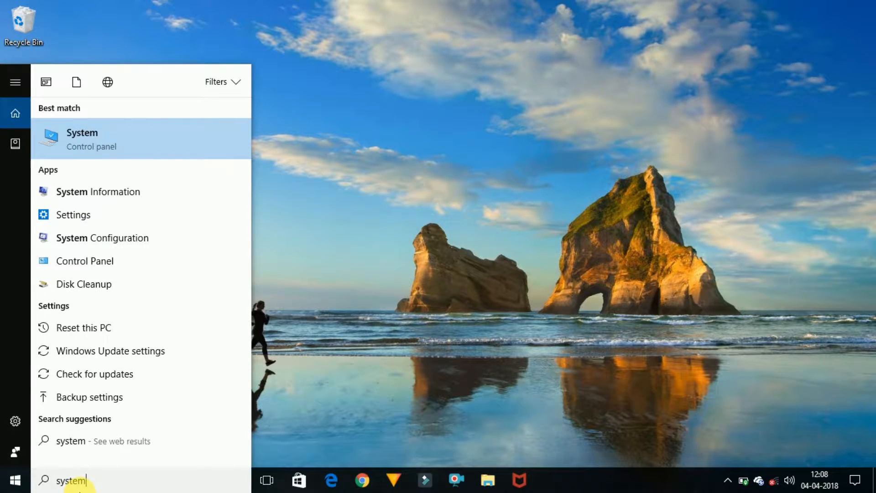
pyautogui.write('resto')
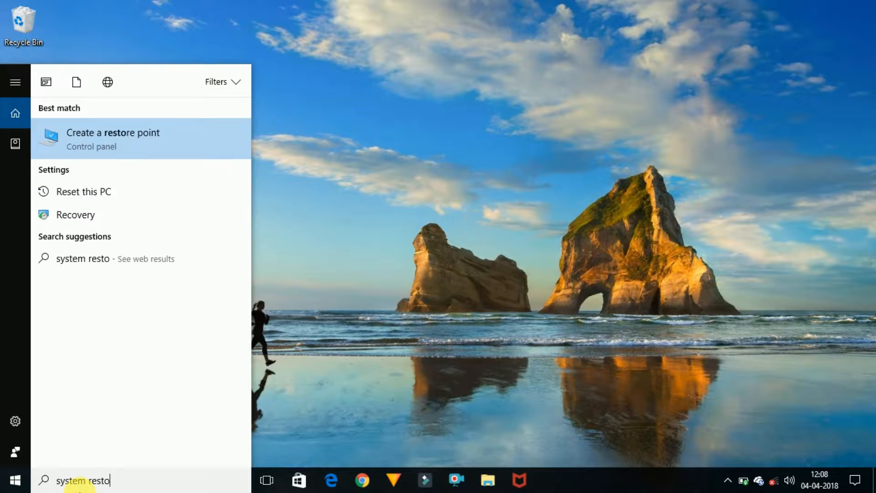
pyautogui.click(113, 138)
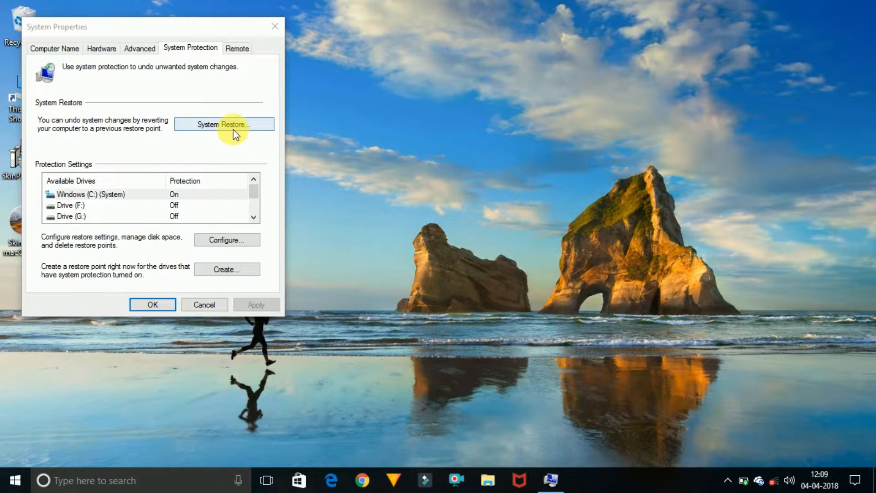
pyautogui.moveTo(226, 269)
pyautogui.write('w')
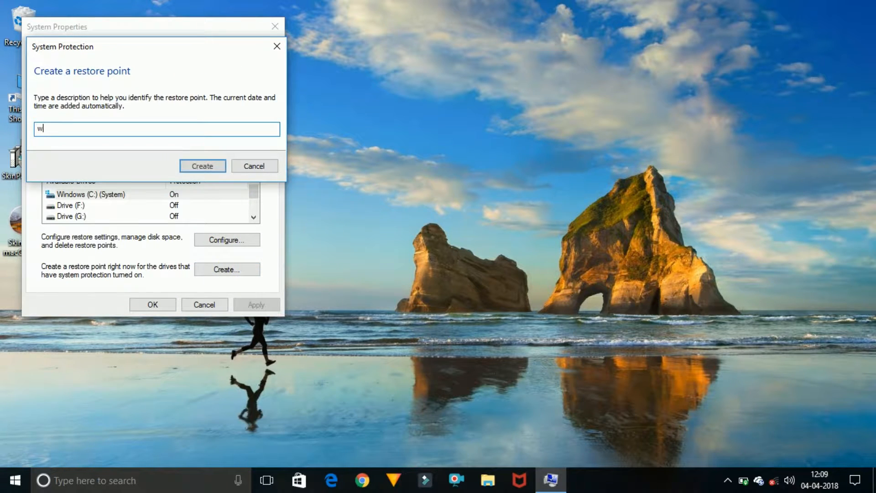
pyautogui.write('in10')
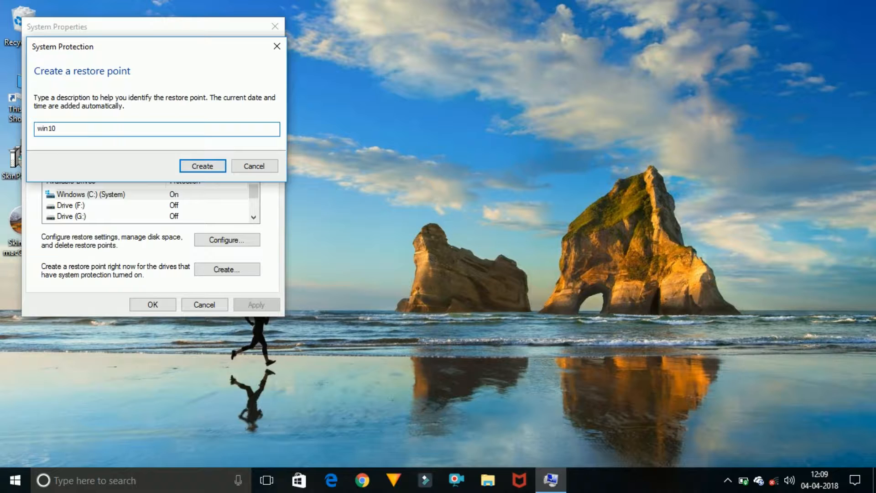
pyautogui.click(202, 166)
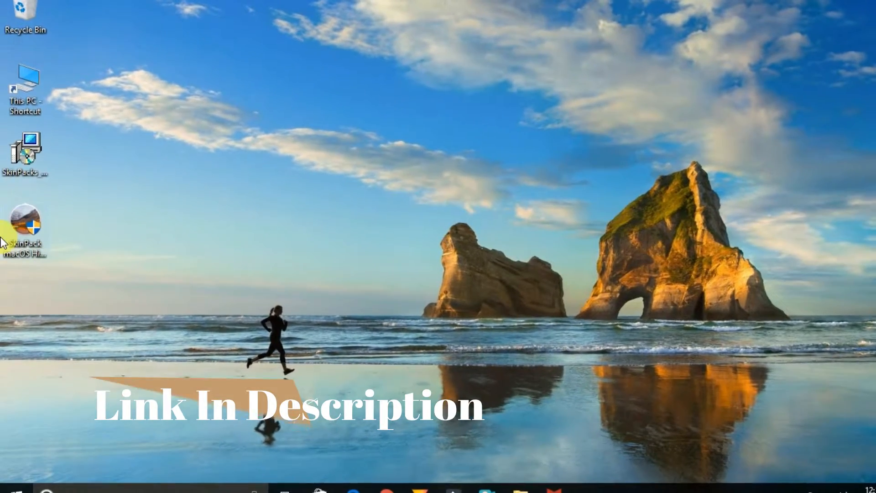
pyautogui.moveTo(96, 227)
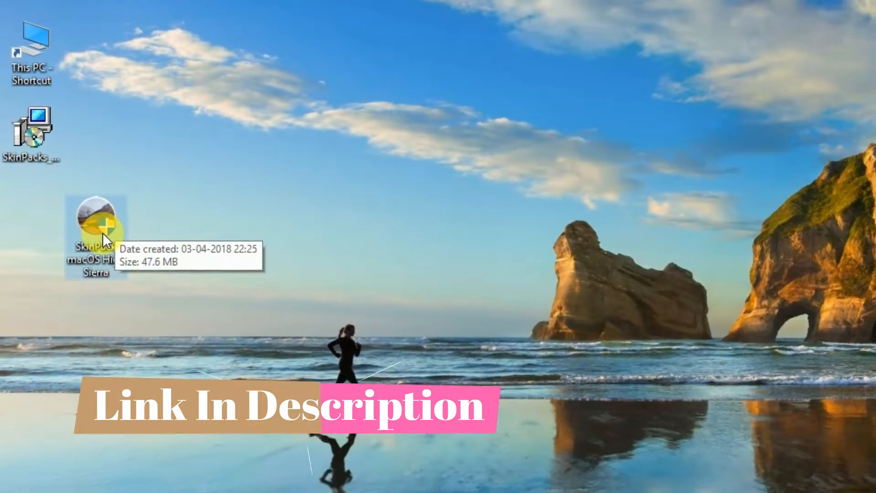
pyautogui.rightClick(95, 229)
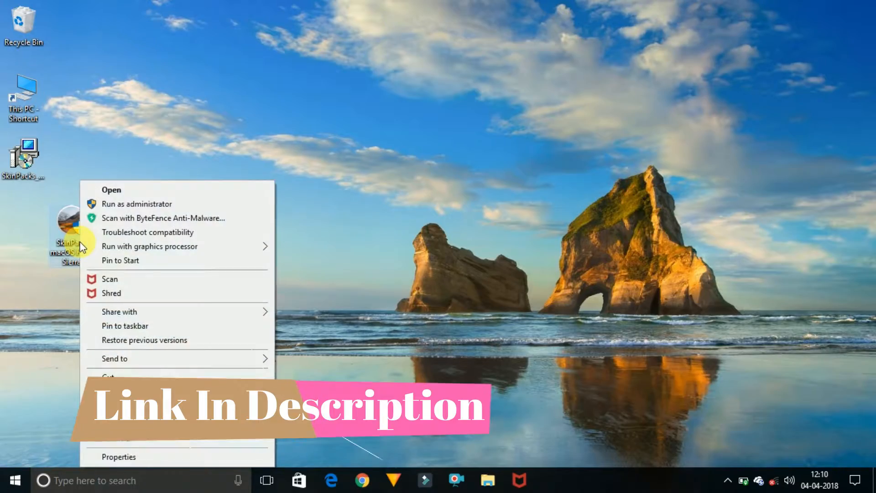
pyautogui.moveTo(115, 211)
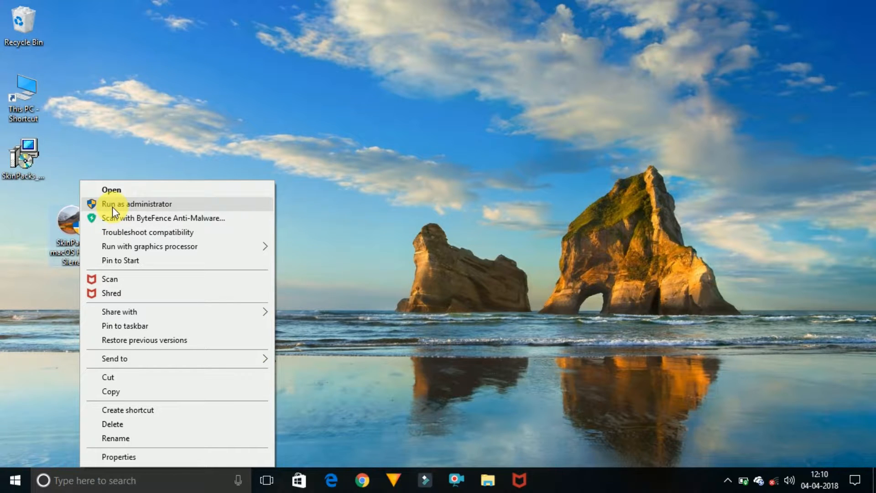
pyautogui.click(135, 203)
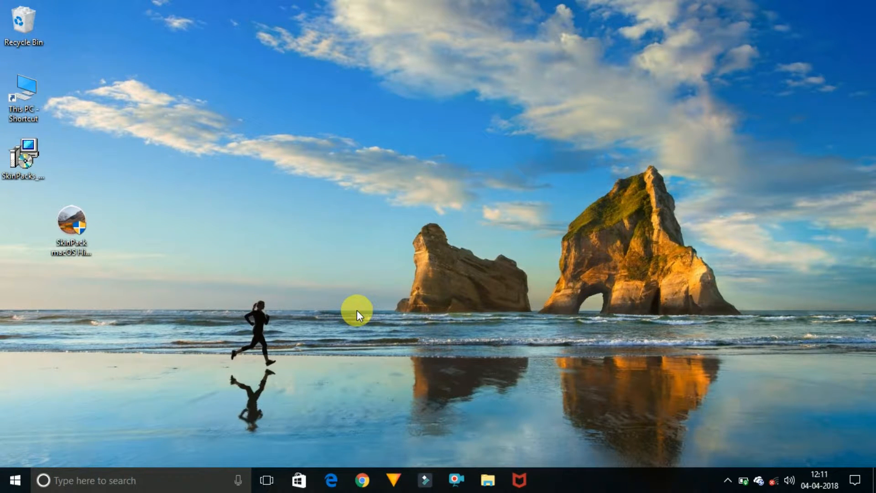
# Run the SkinPack installer, accept the license, skip the PC Clean Plus offer and install all components.
pyautogui.doubleClick(71, 225)
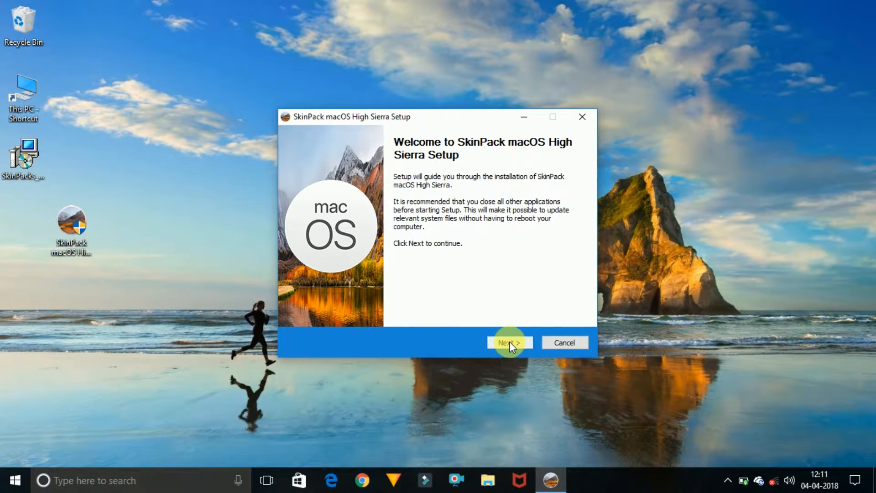
pyautogui.click(510, 342)
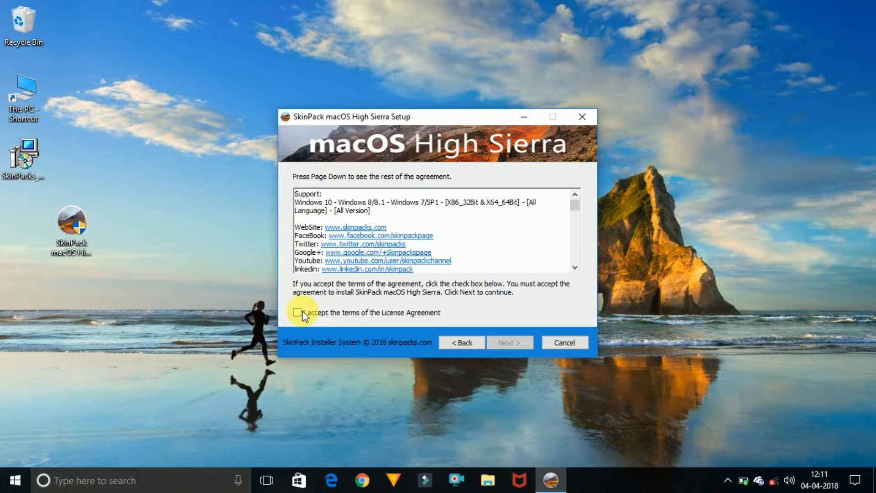
pyautogui.click(509, 342)
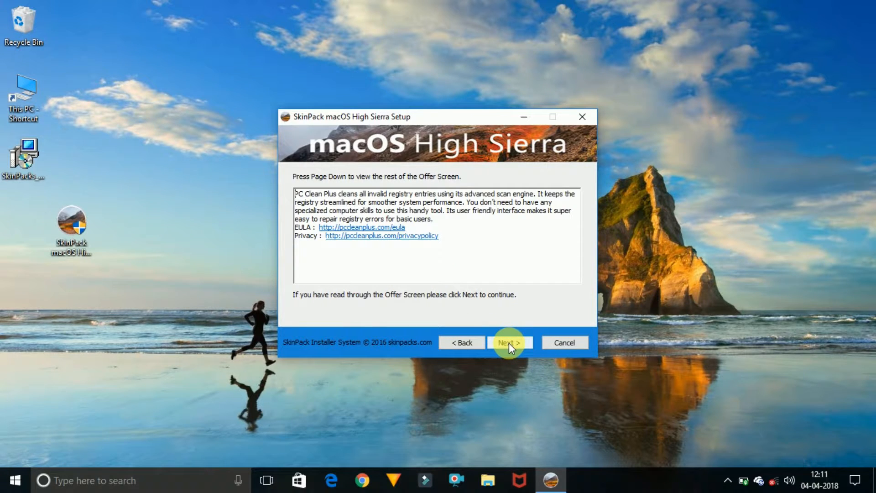
pyautogui.click(508, 342)
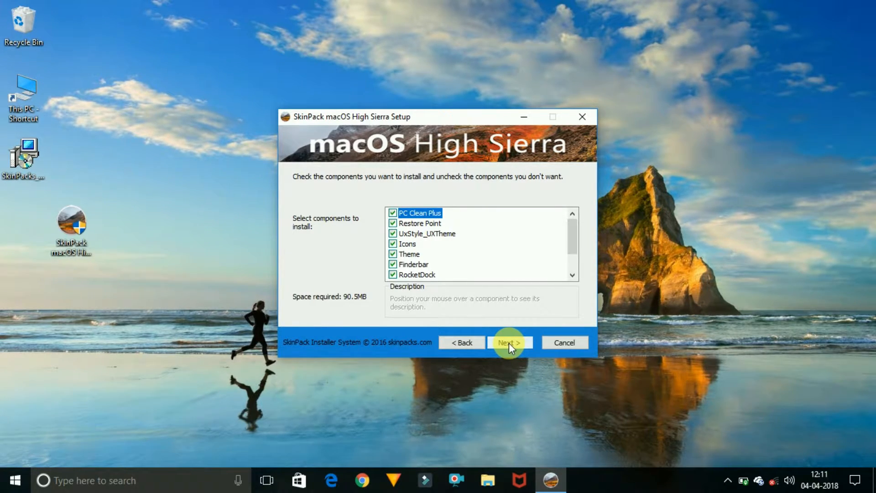
pyautogui.click(508, 342)
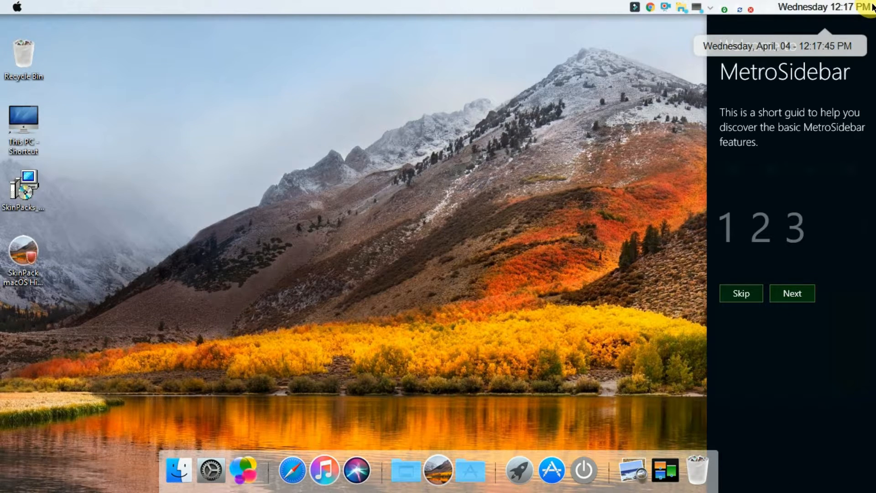
# Dismiss and exit the MetroSidebar guide, then browse This PC on the skinned desktop.
pyautogui.click(741, 293)
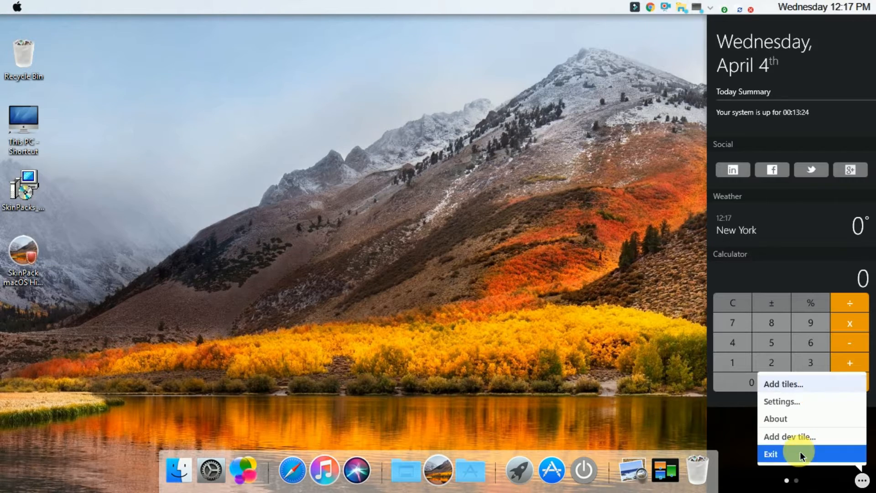
pyautogui.click(771, 453)
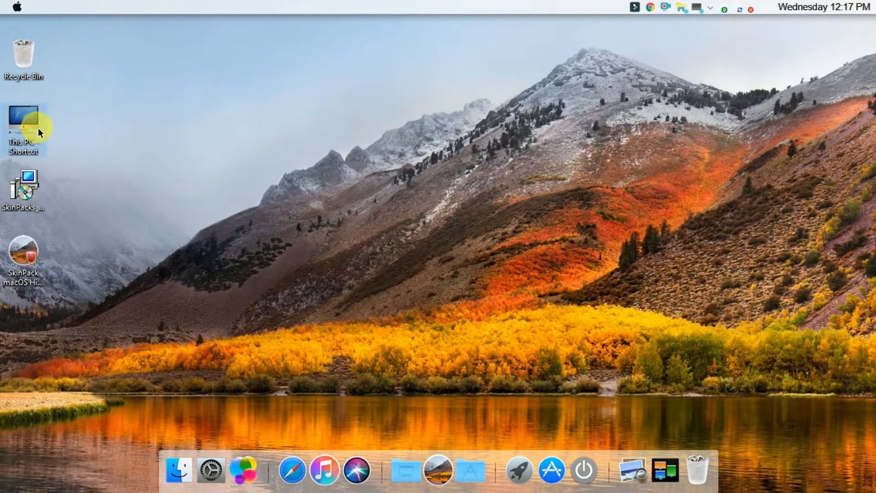
pyautogui.doubleClick(23, 121)
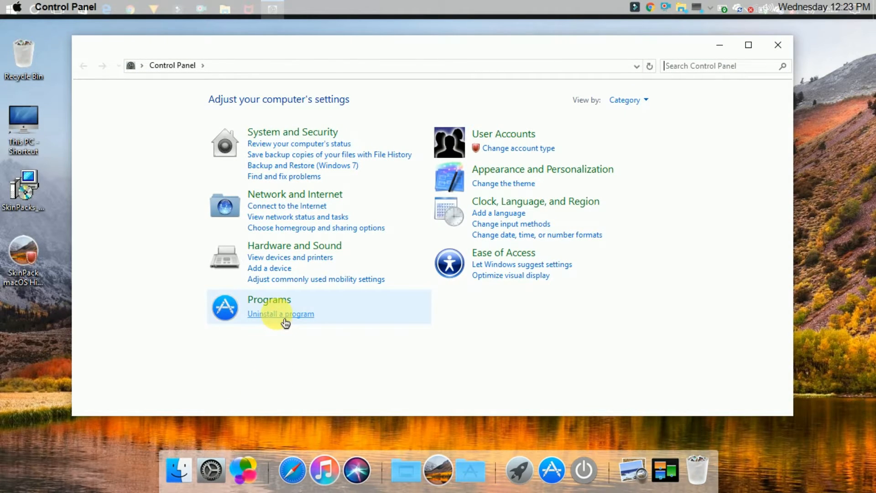
# Start uninstalling SkinPack macOS High Sierra from the installed programs list with its components selected.
pyautogui.click(280, 313)
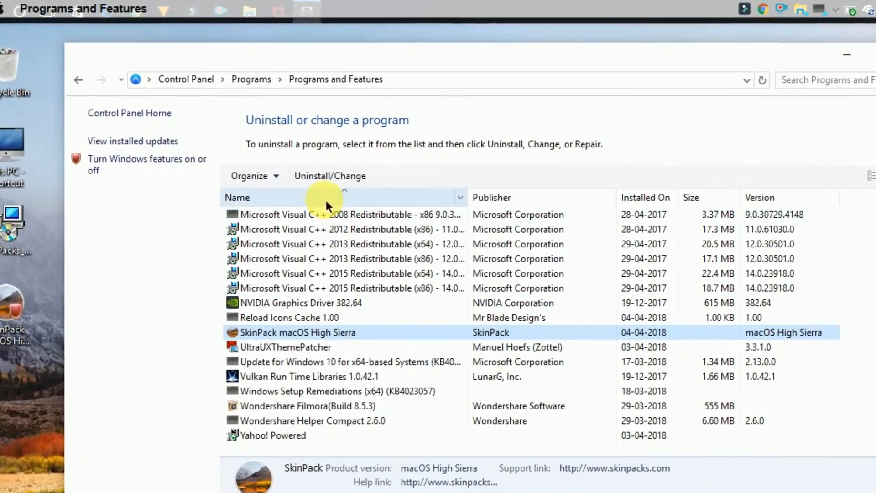
pyautogui.click(329, 175)
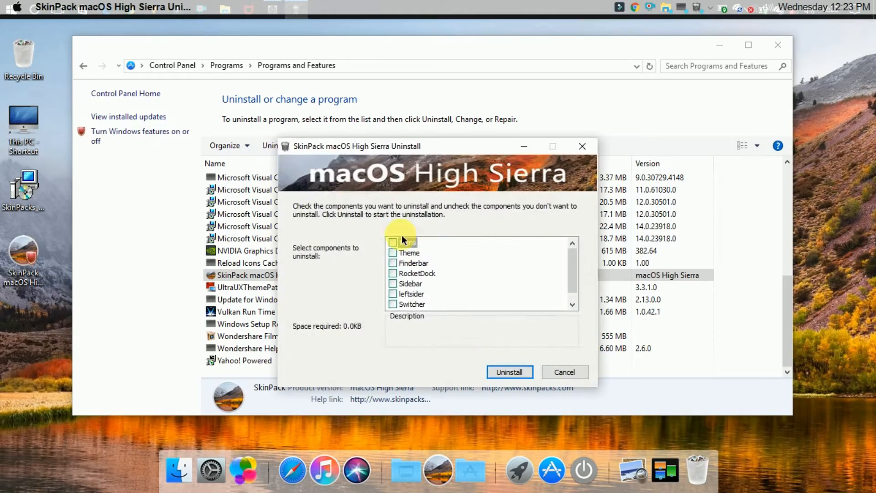
pyautogui.click(508, 372)
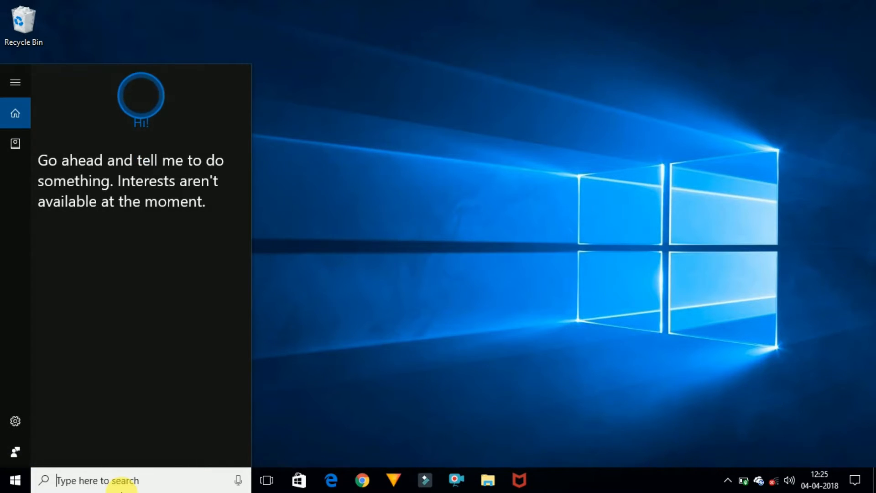
# Launch System Restore to list saved points including win10, mac skin and skinpack.
pyautogui.write('restore')
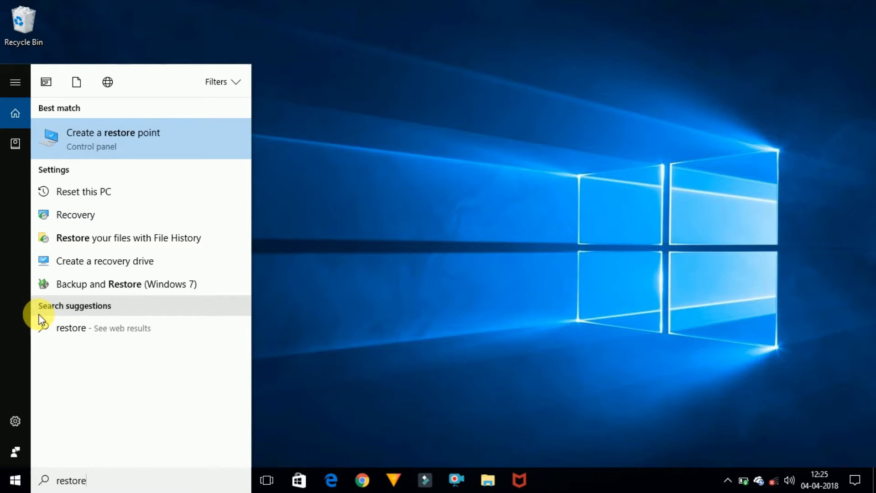
pyautogui.click(113, 138)
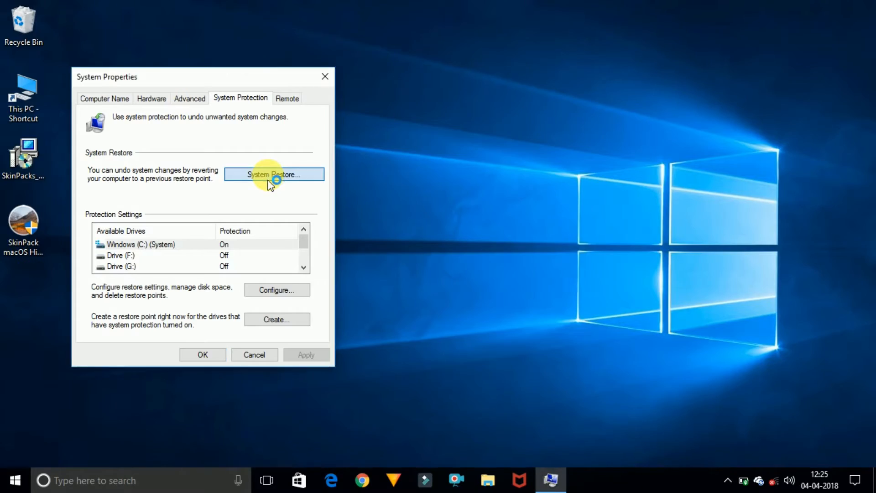
pyautogui.click(274, 174)
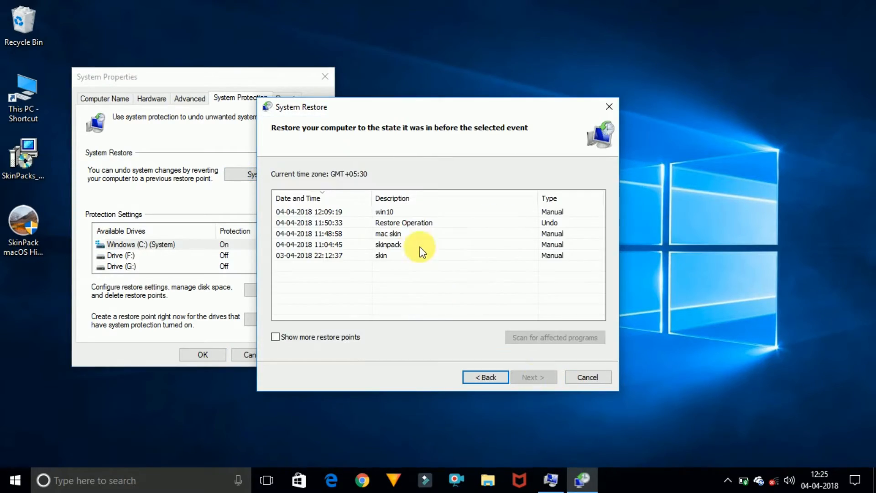